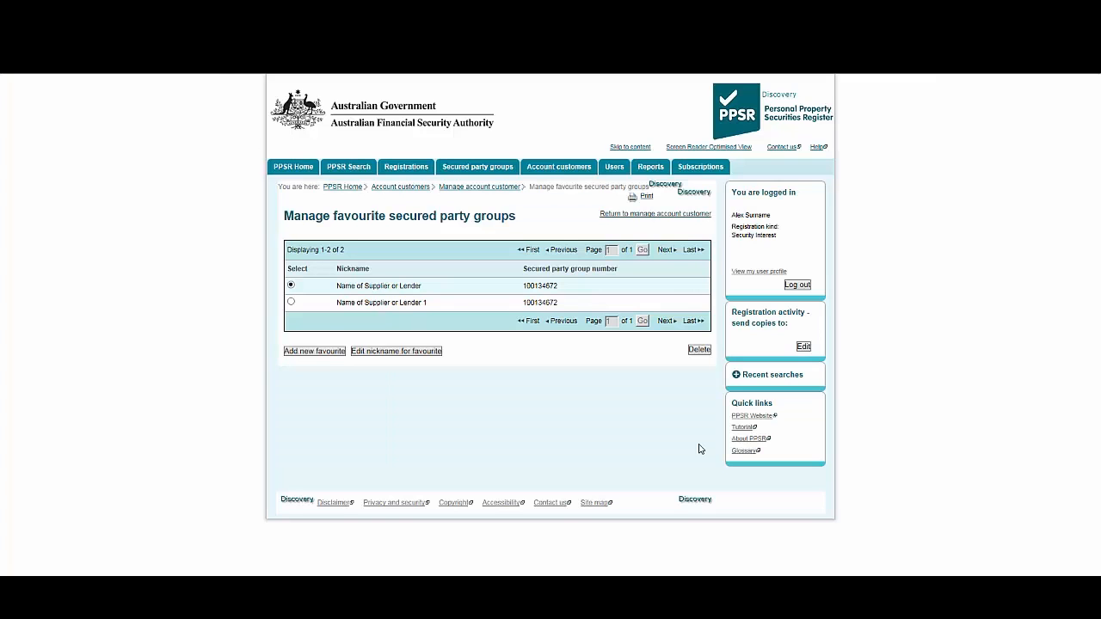
# Reach Start application on the Registrations > Create a registration page.
pyautogui.click(406, 167)
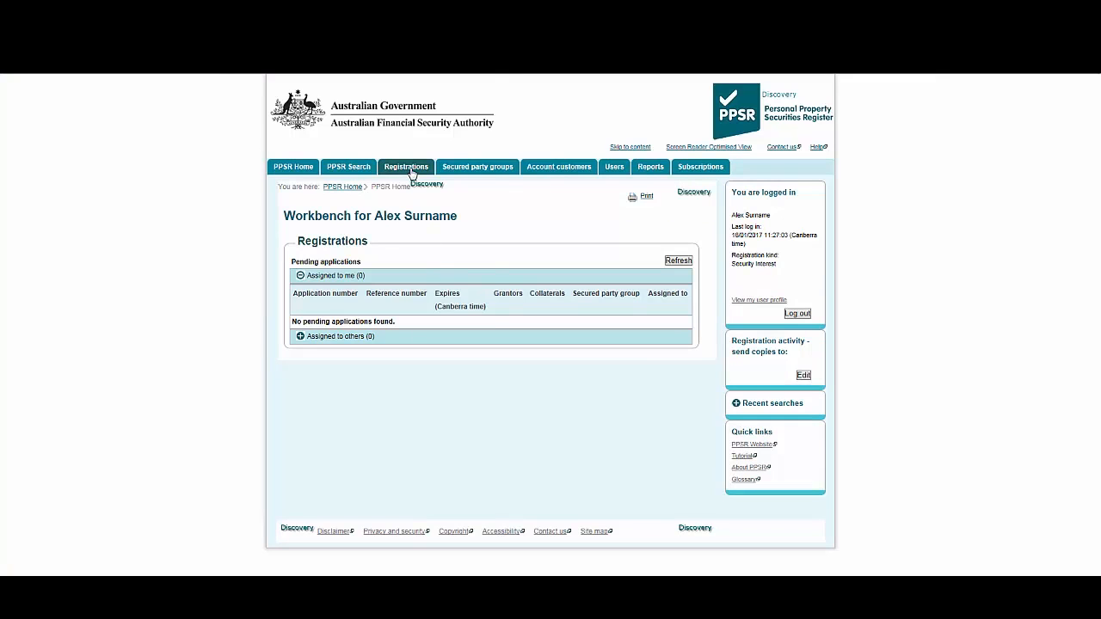
pyautogui.click(406, 165)
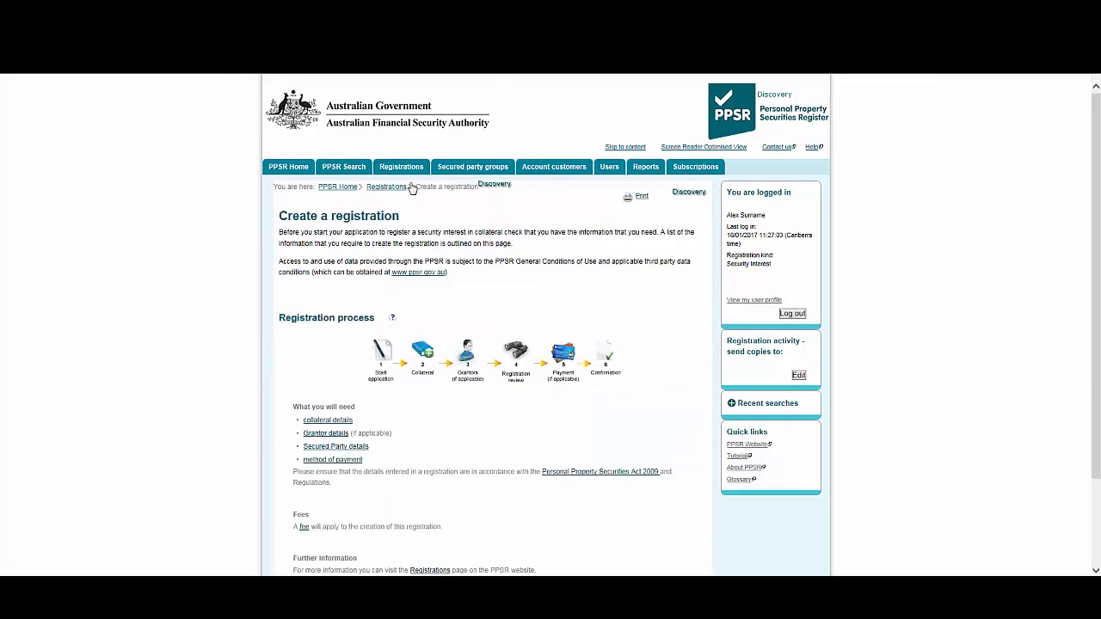
pyautogui.scroll(-3)
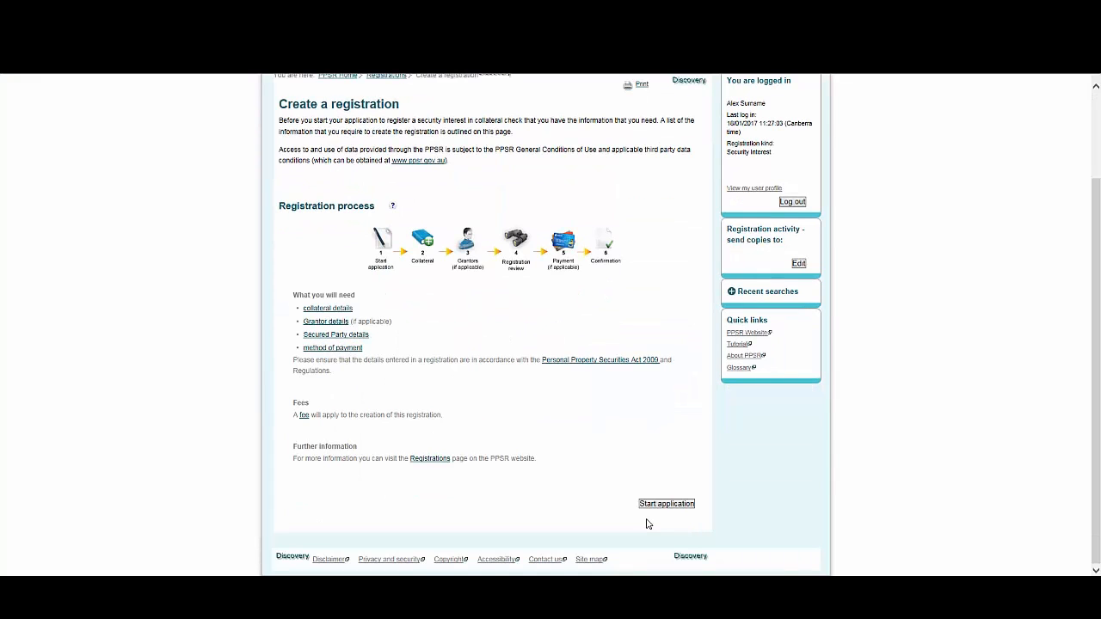
pyautogui.click(668, 502)
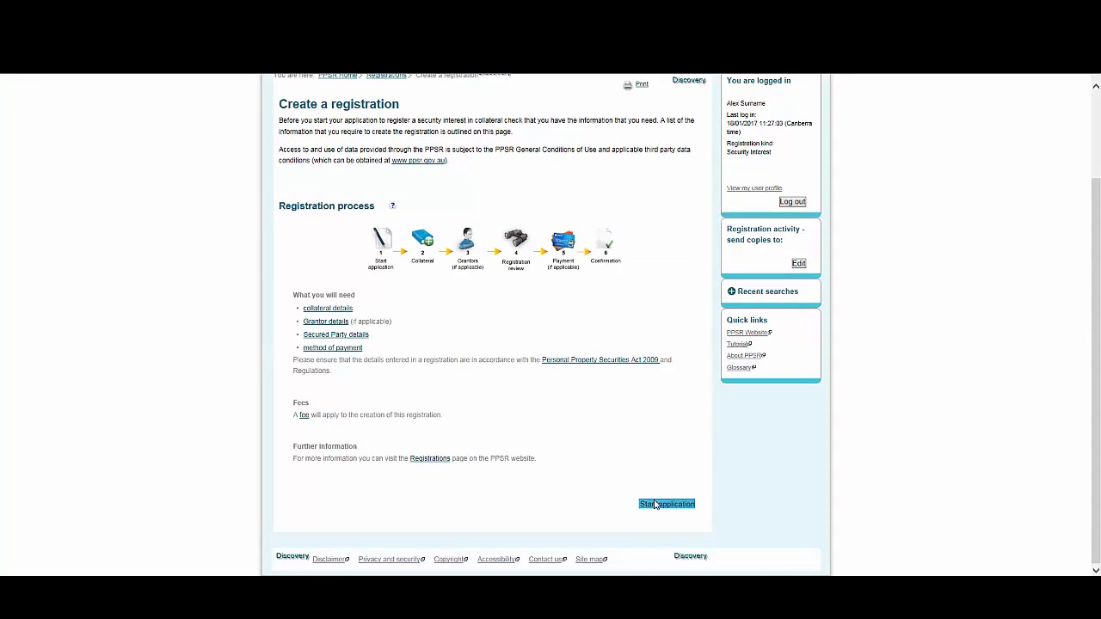
# Retrieve the favourite secured party group Name of Supplier or Lender for the new application.
pyautogui.click(666, 502)
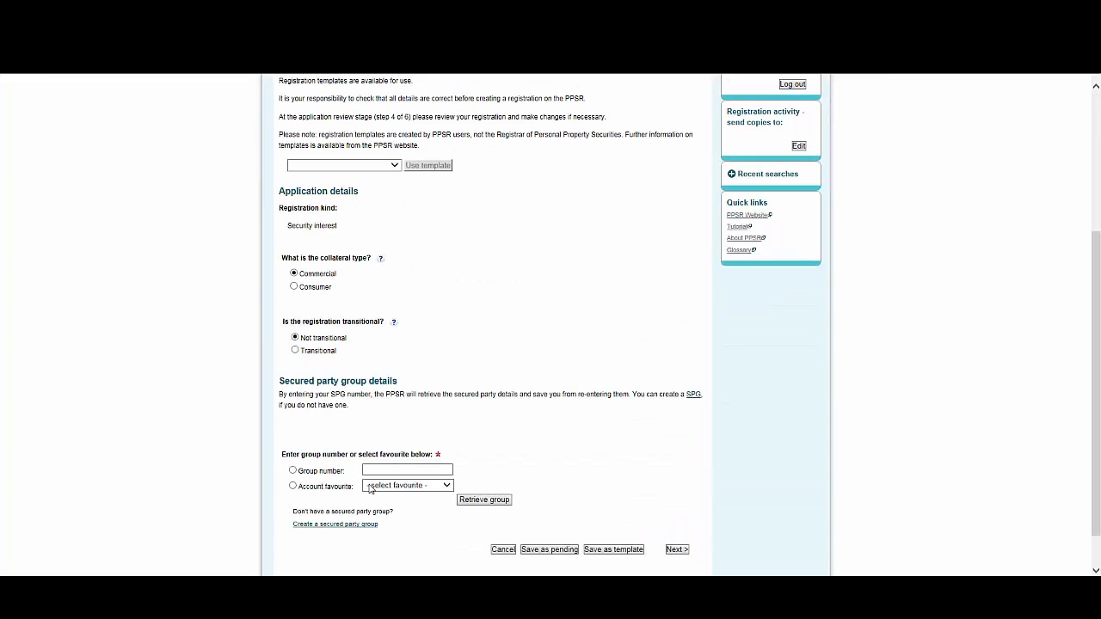
pyautogui.click(292, 485)
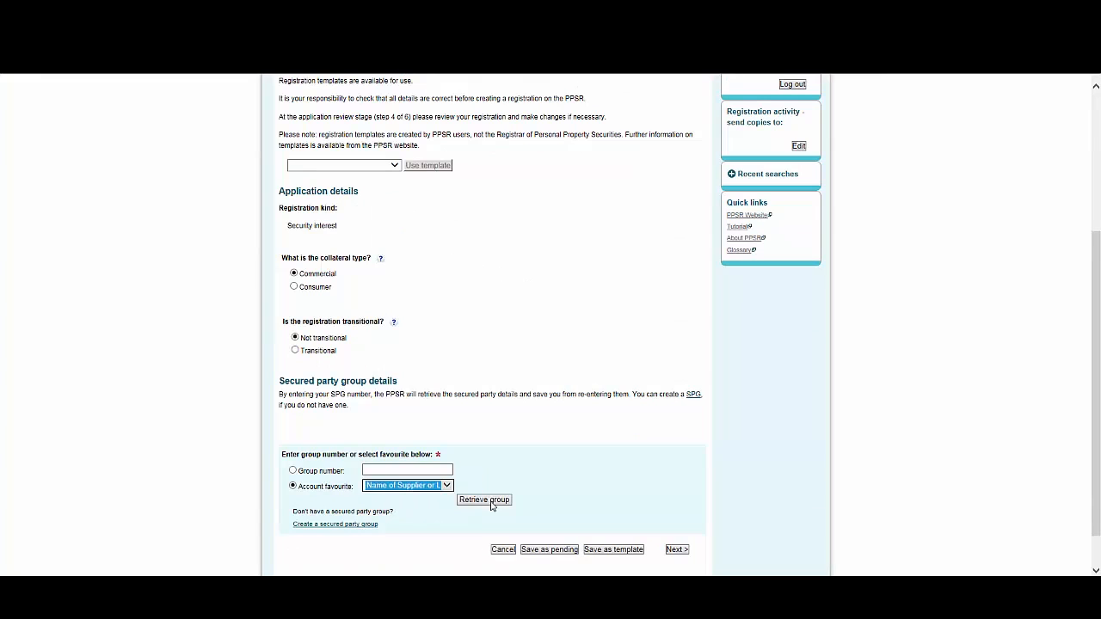
pyautogui.moveTo(504, 513)
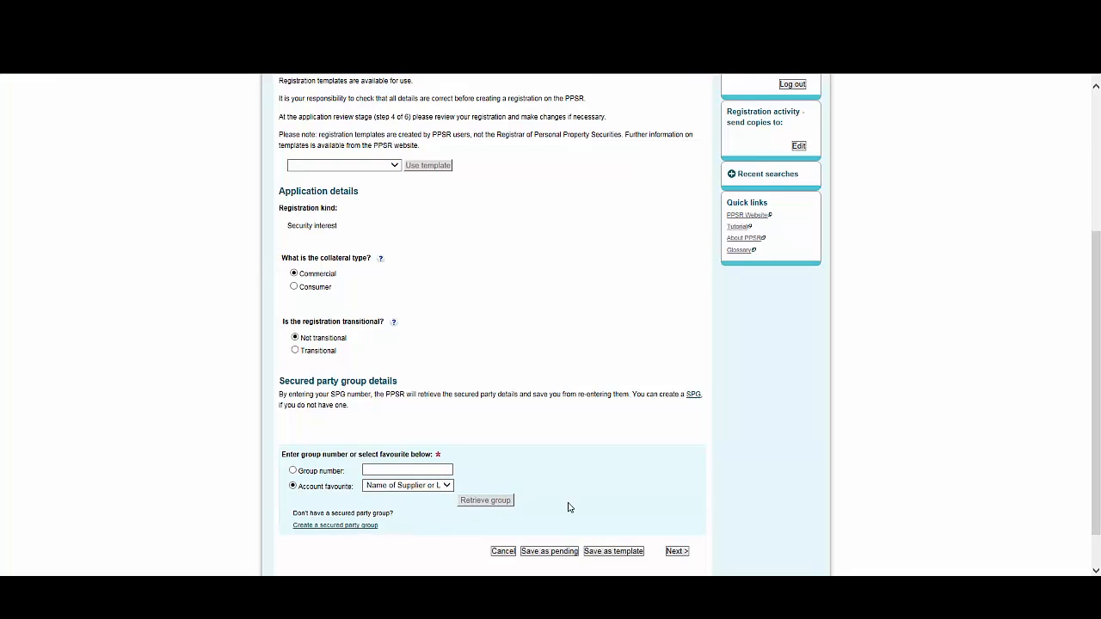
pyautogui.click(485, 501)
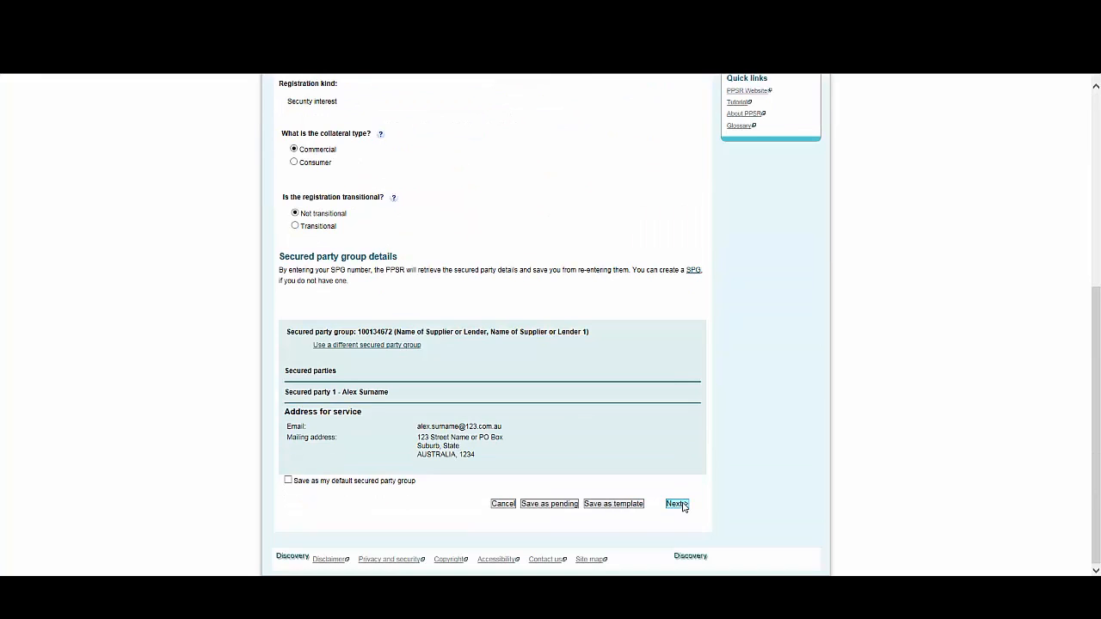
# Enter the individual grantor Name of Customer or Buyer, born 10/10/1990, and choose Save as template.
pyautogui.click(676, 504)
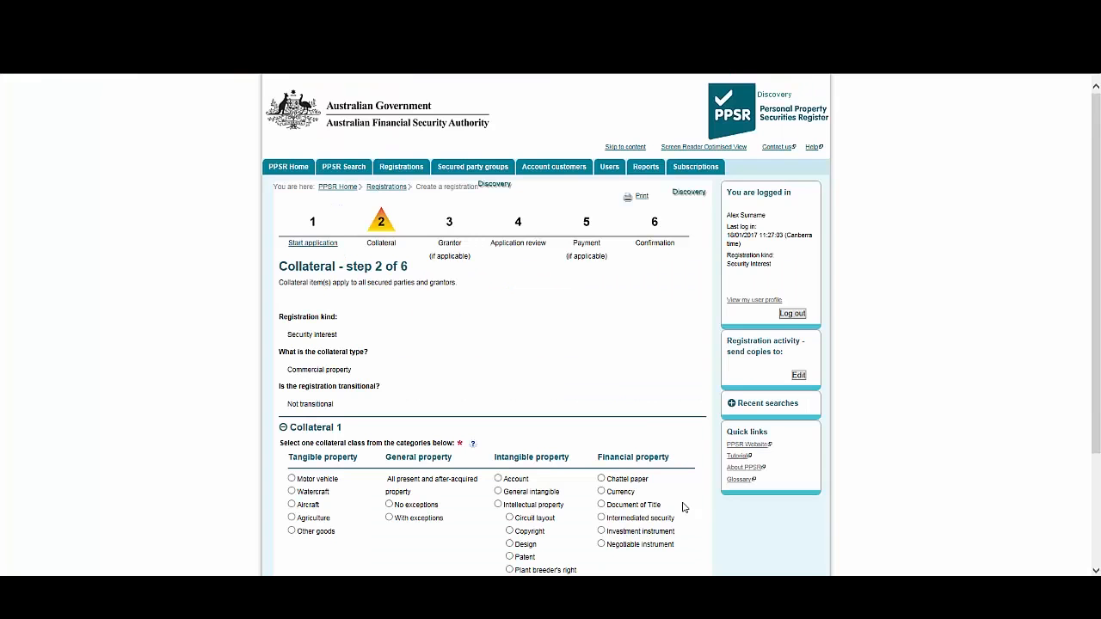
pyautogui.scroll(-3)
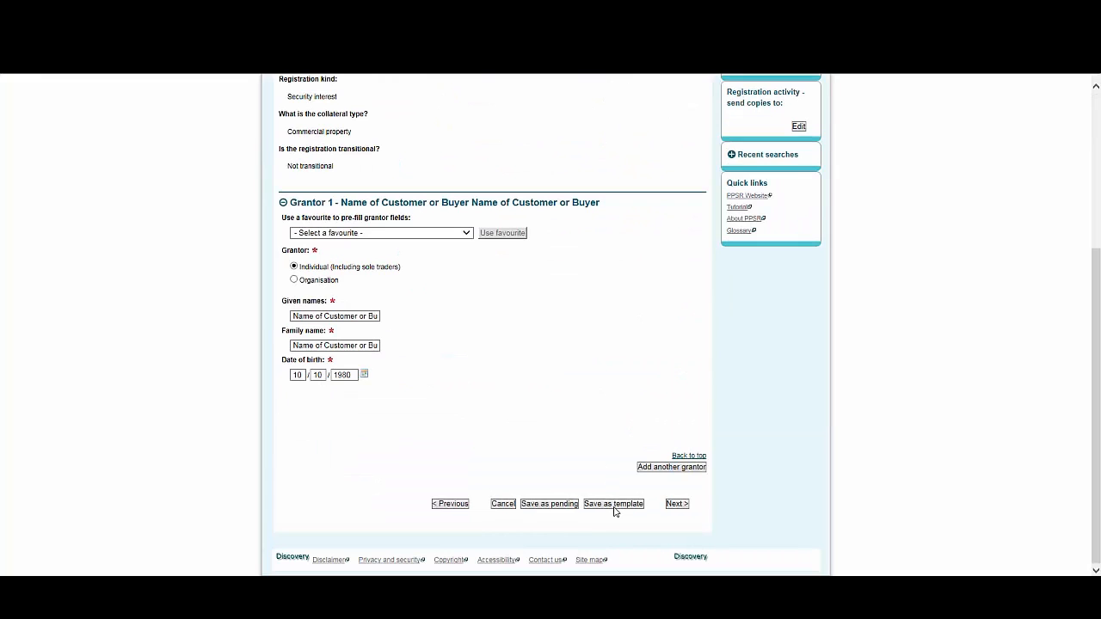
pyautogui.click(613, 502)
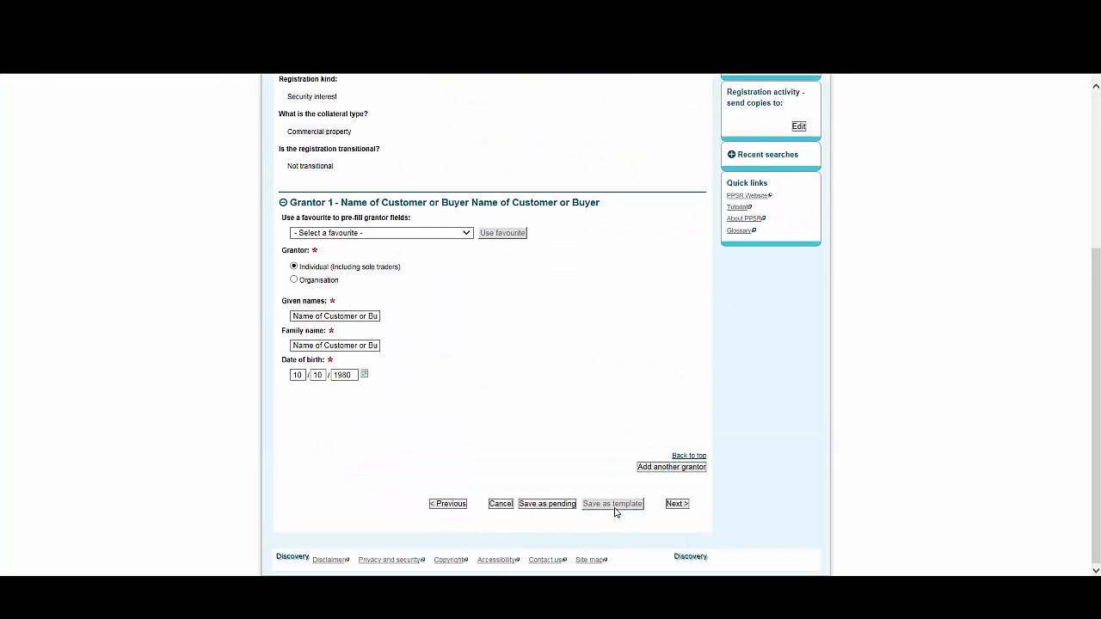
# Save the template with name Template 1 and description Grantor and collateral, then review its details.
pyautogui.click(613, 502)
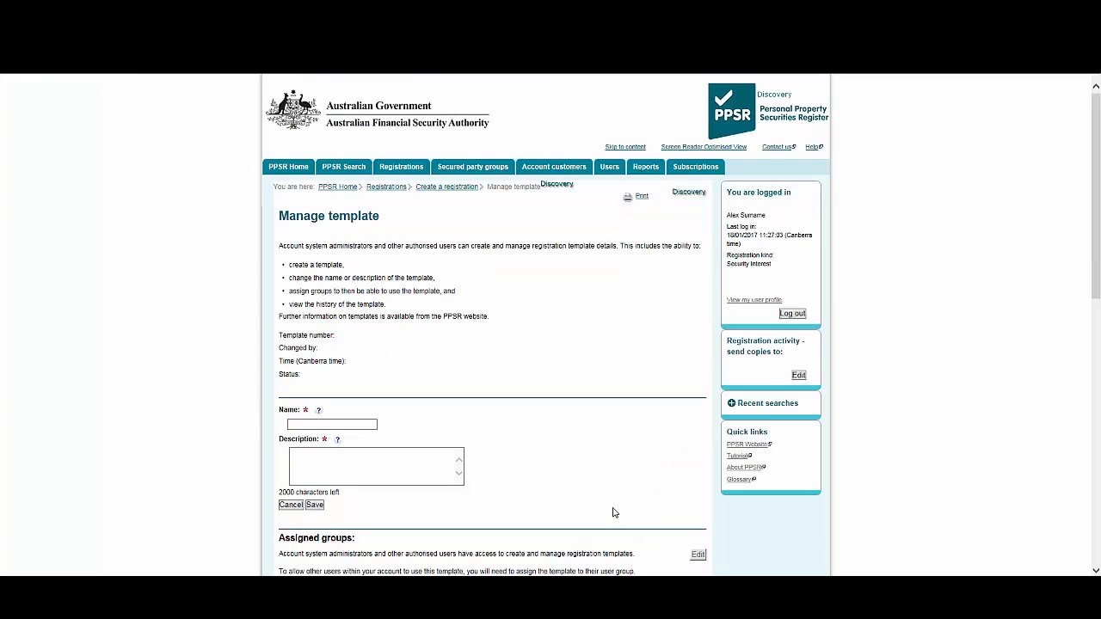
pyautogui.click(330, 423)
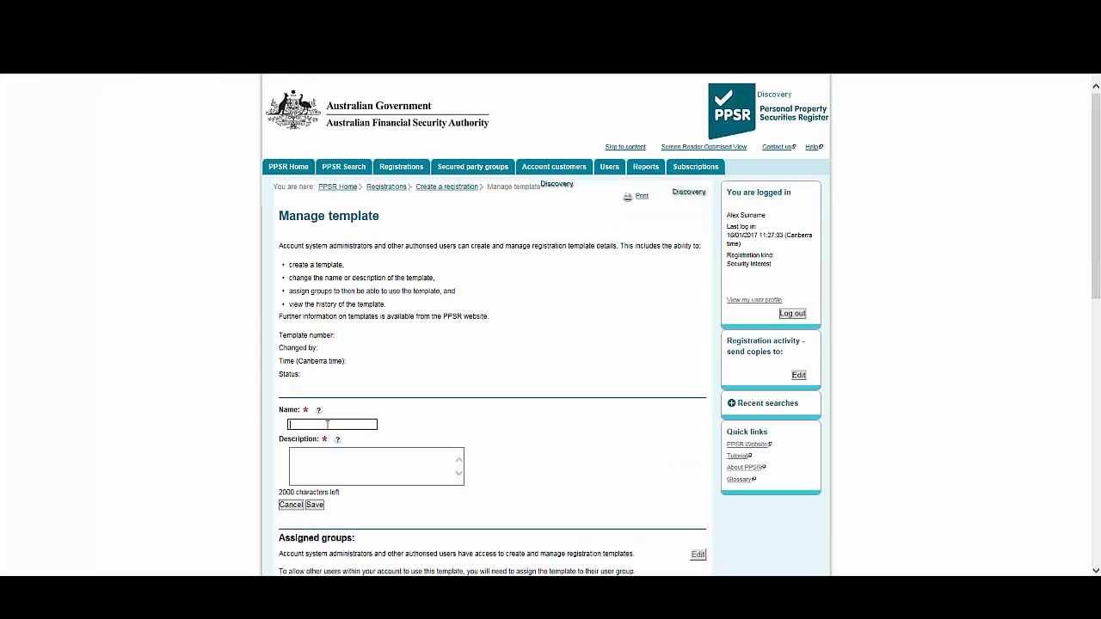
pyautogui.write('Template 1')
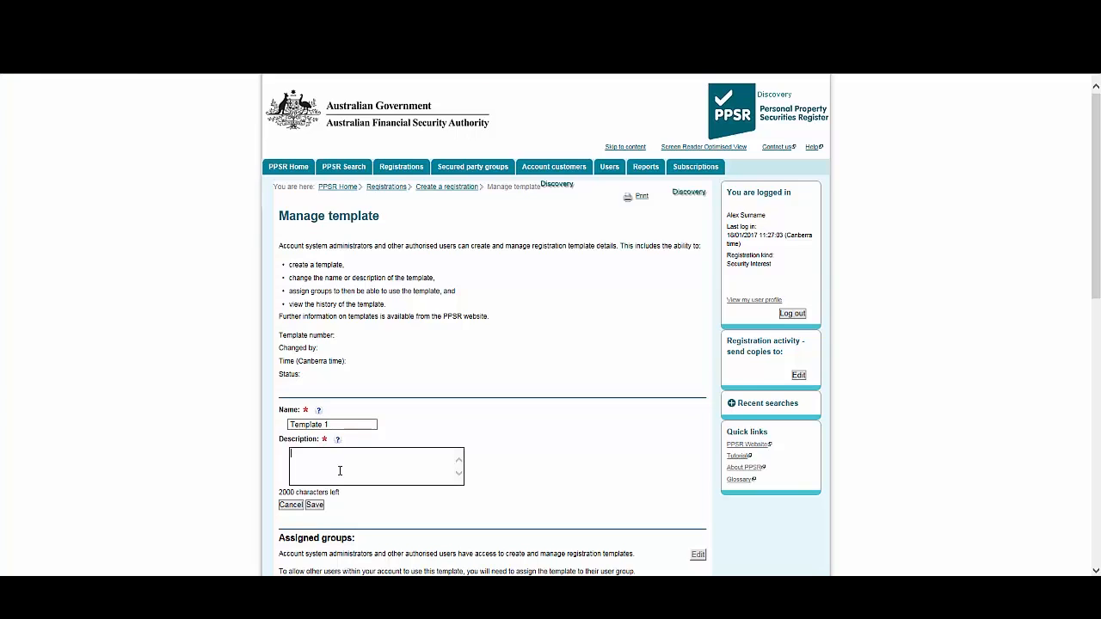
pyautogui.write('Grantor and')
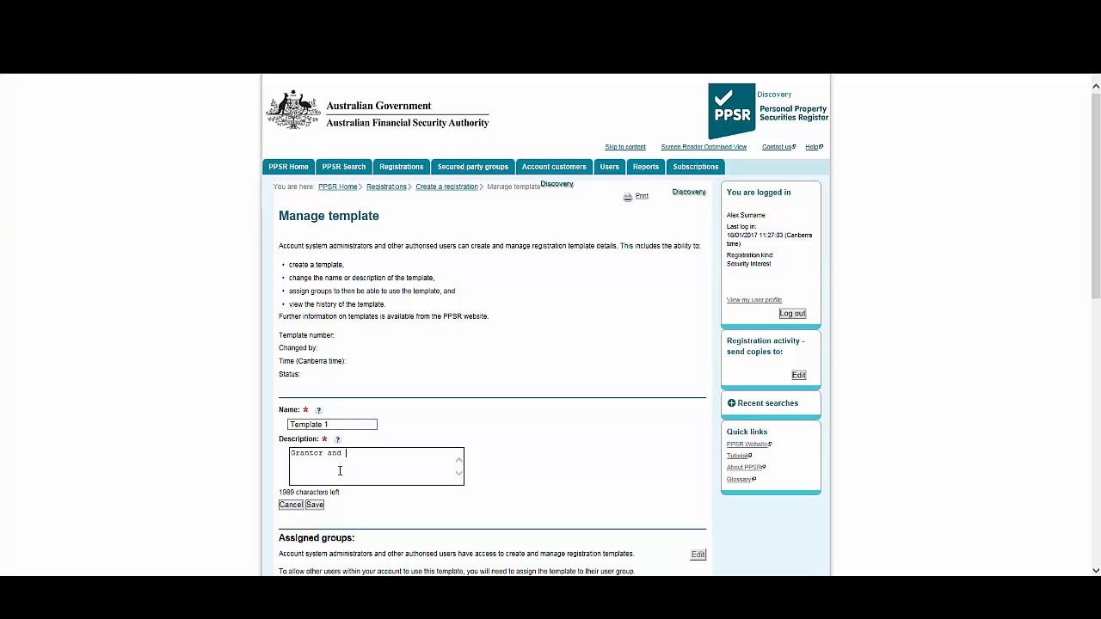
pyautogui.write('collateral')
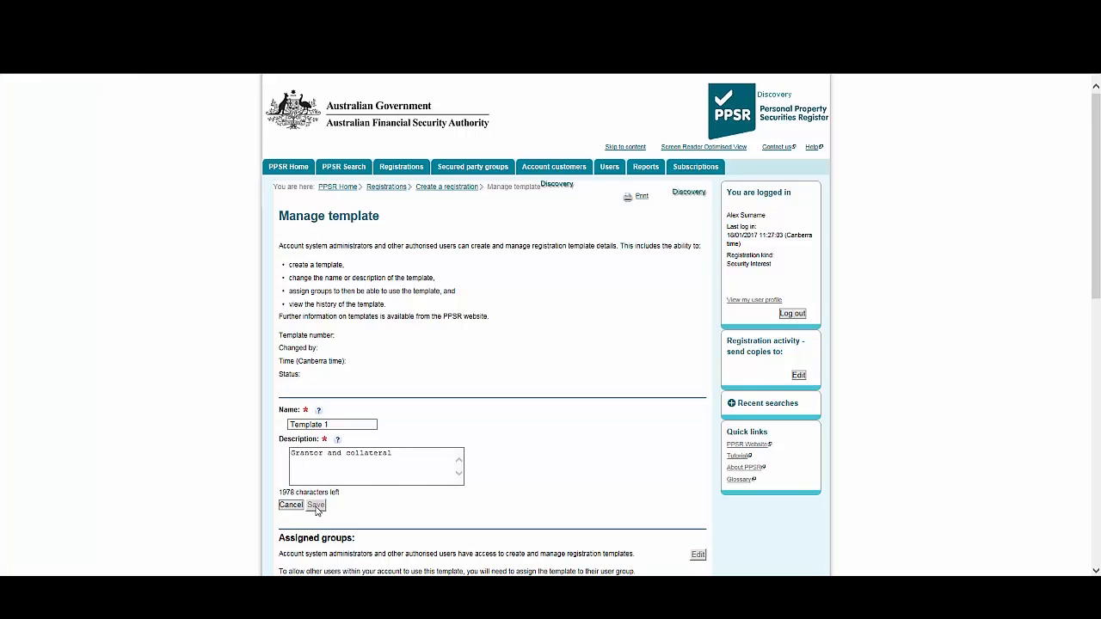
pyautogui.click(317, 506)
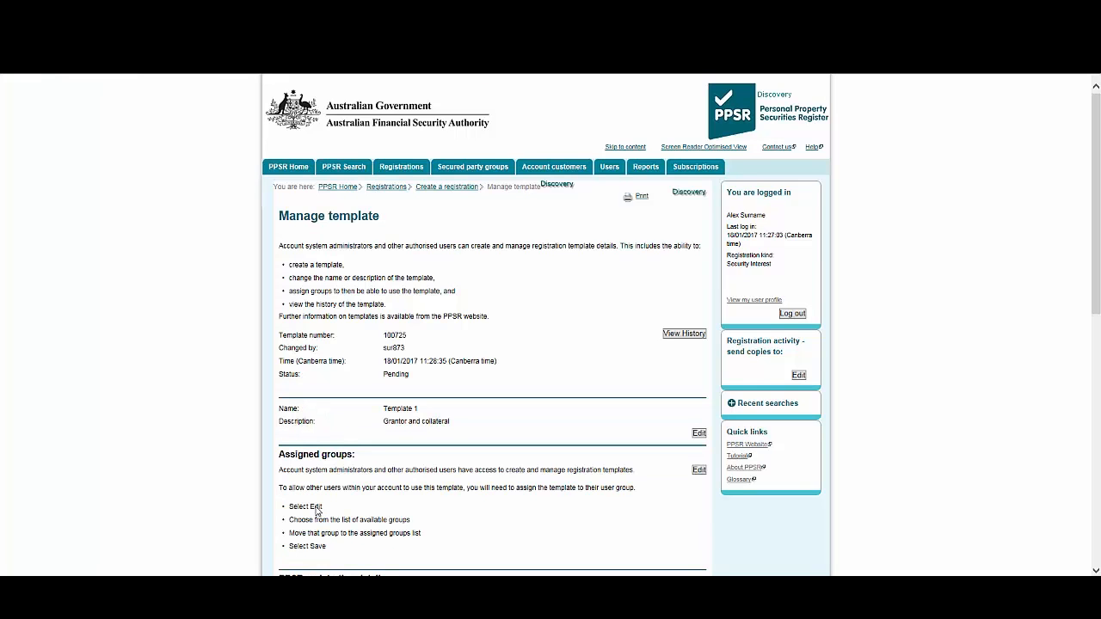
pyautogui.scroll(-3)
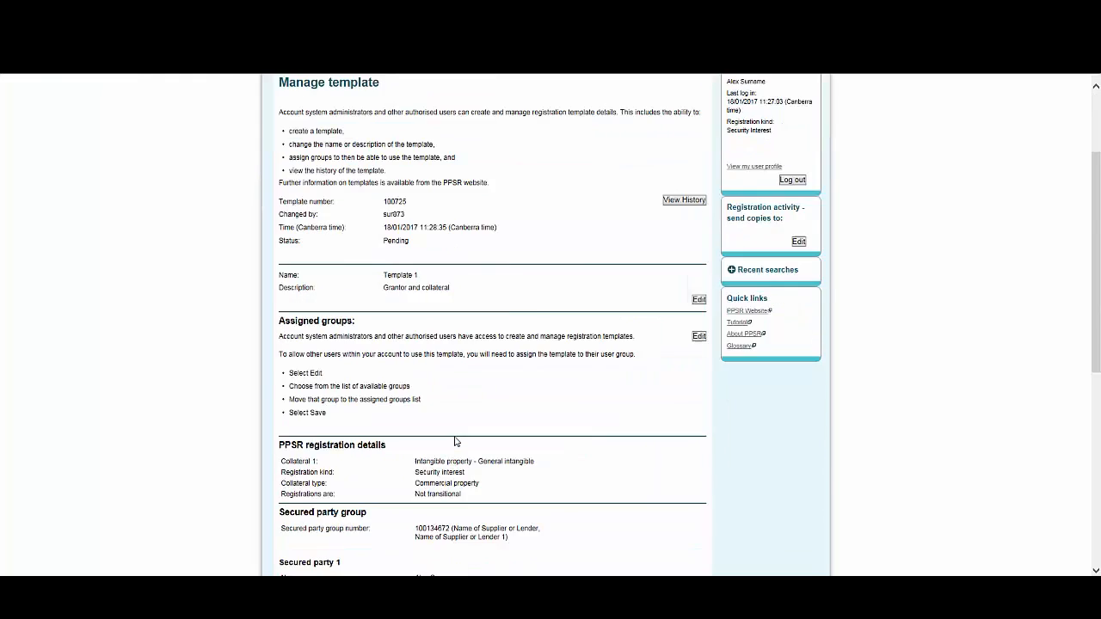
pyautogui.scroll(-3)
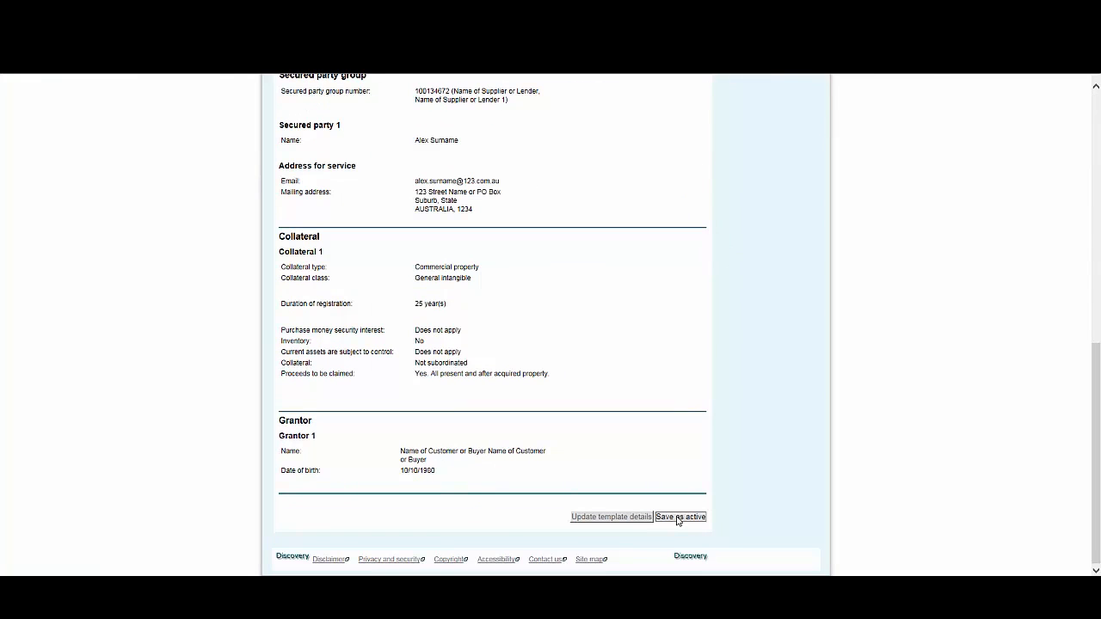
# Save Template 1 as active and view its Assigned groups section.
pyautogui.click(679, 516)
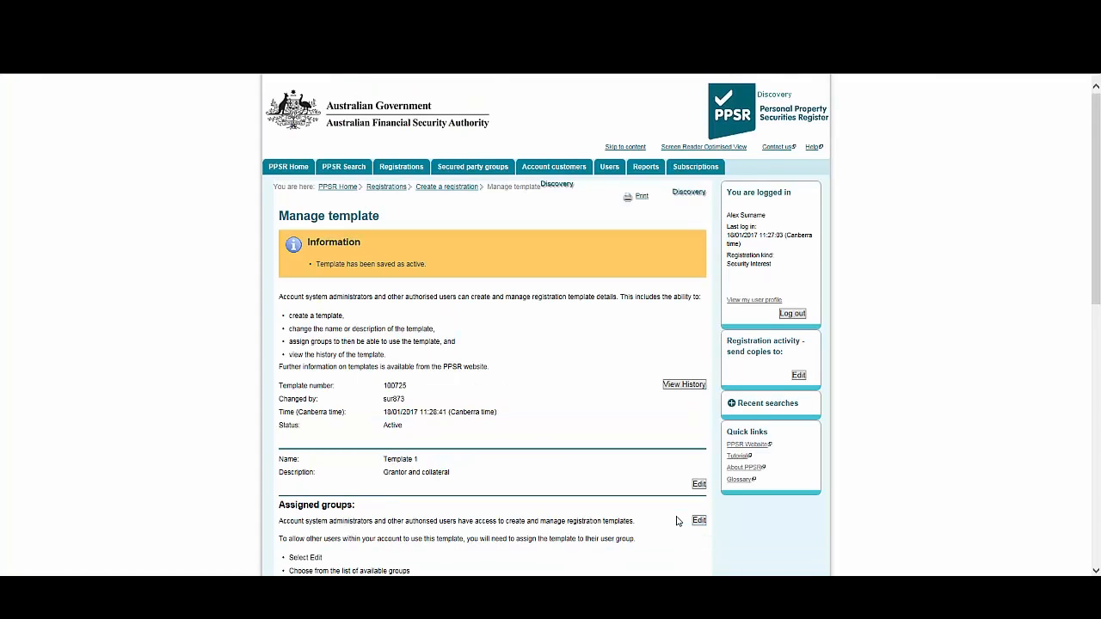
pyautogui.moveTo(361, 248)
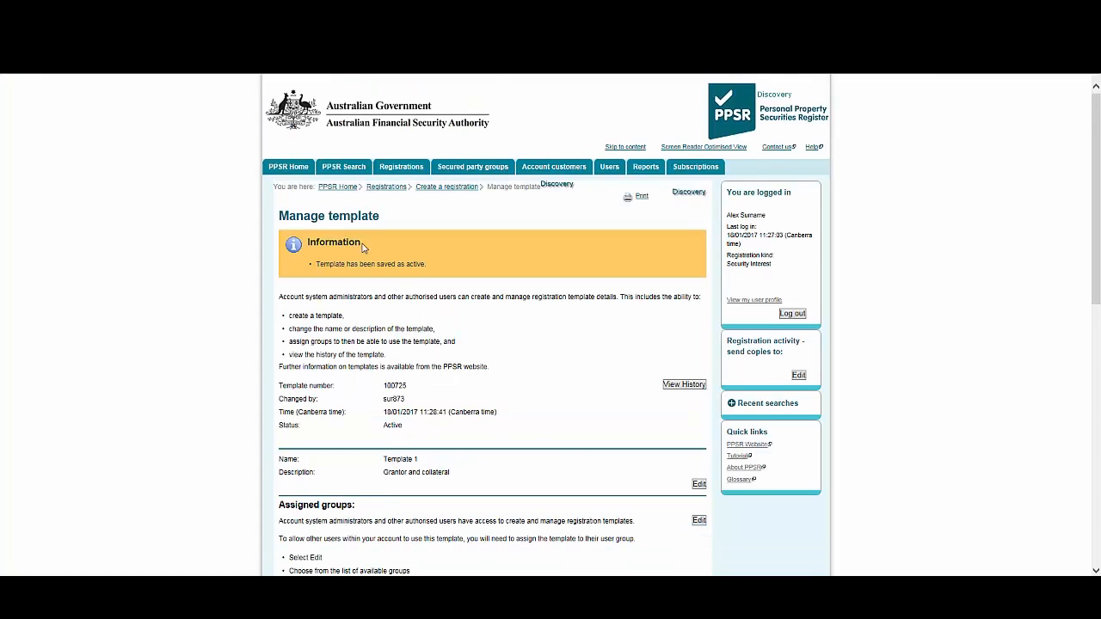
pyautogui.scroll(-3)
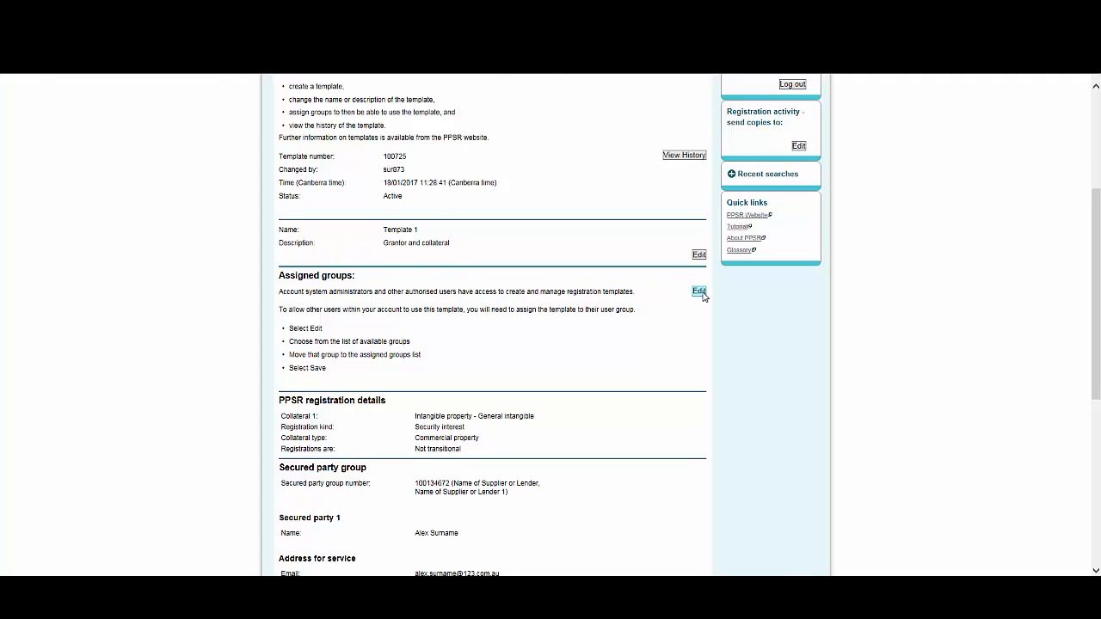
# Edit Assigned groups and move AccountCustomerDefaultUserGroup into Template 1's assigned groups.
pyautogui.click(698, 291)
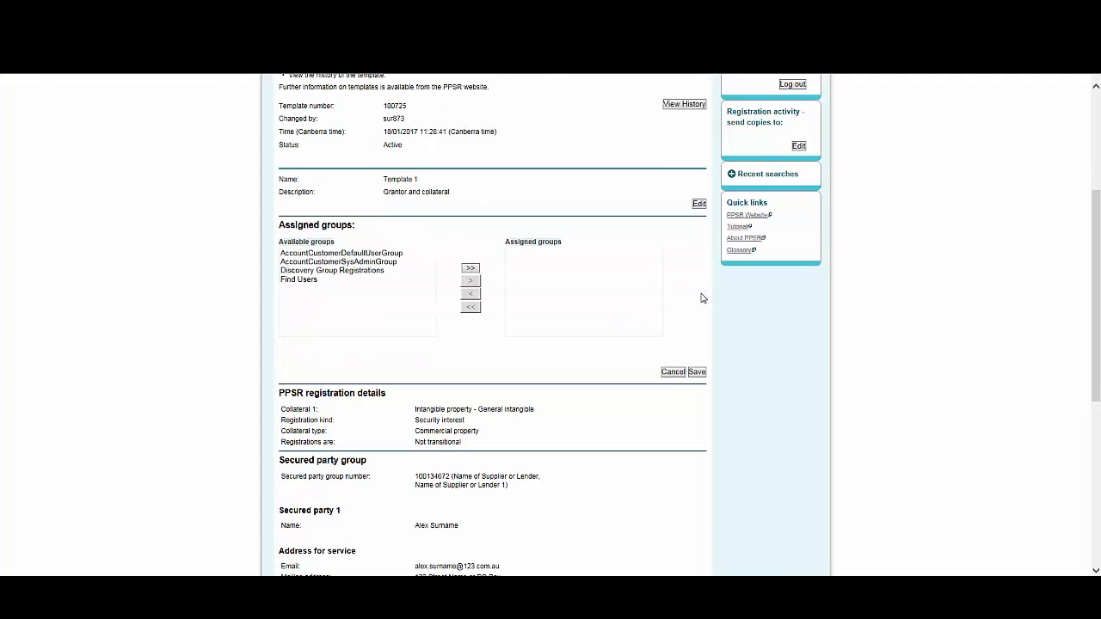
pyautogui.click(341, 253)
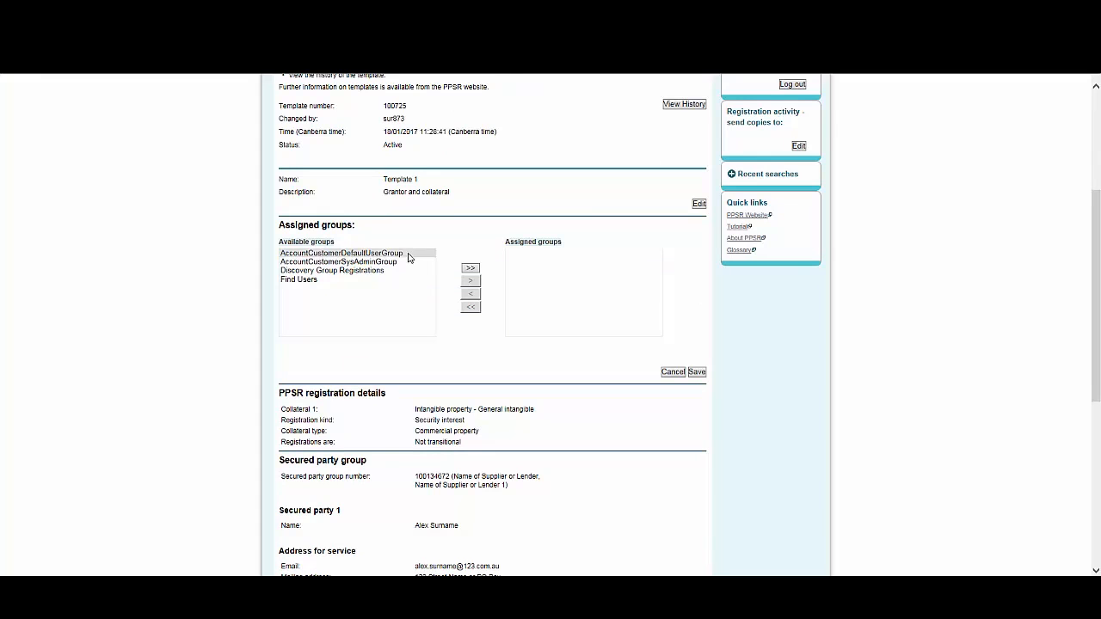
pyautogui.click(470, 268)
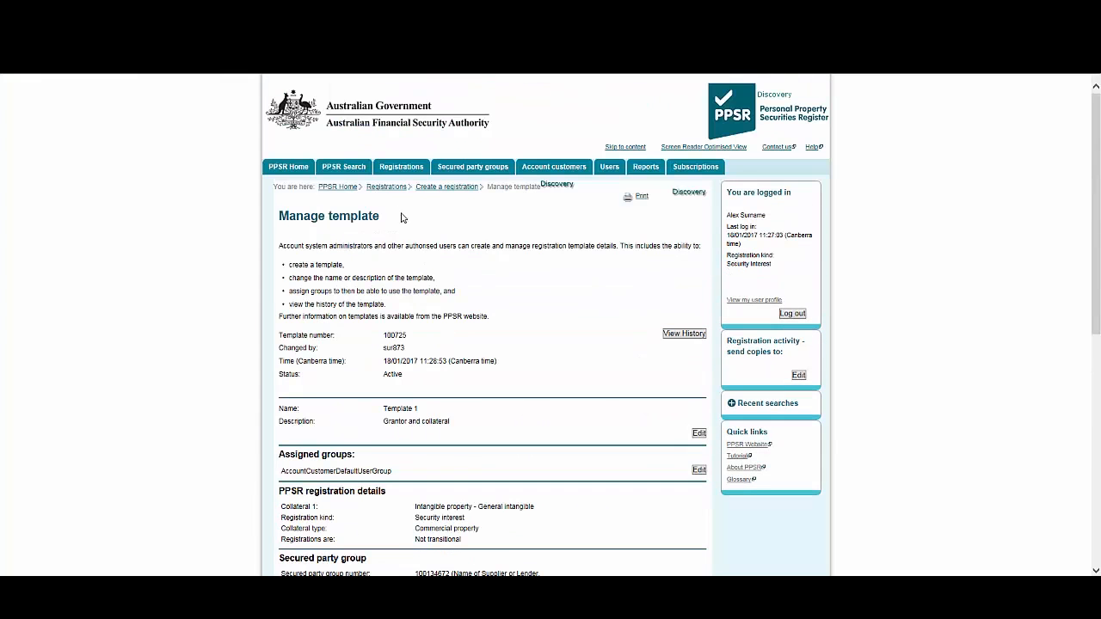
# Create a new registration and retrieve the favourite secured party group 100134672.
pyautogui.click(401, 165)
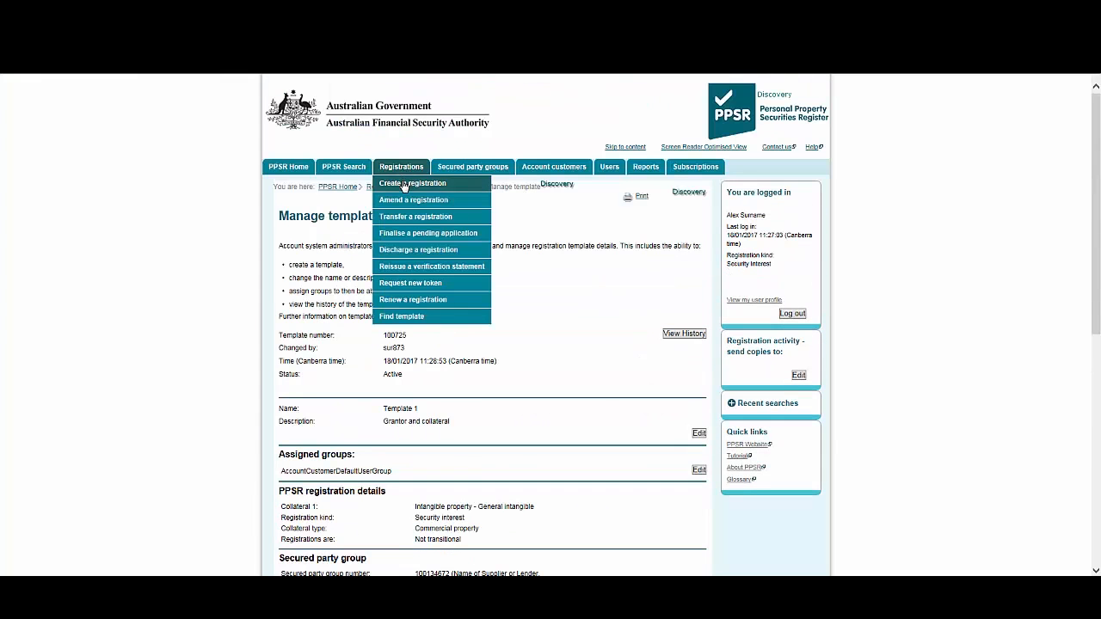
pyautogui.click(413, 182)
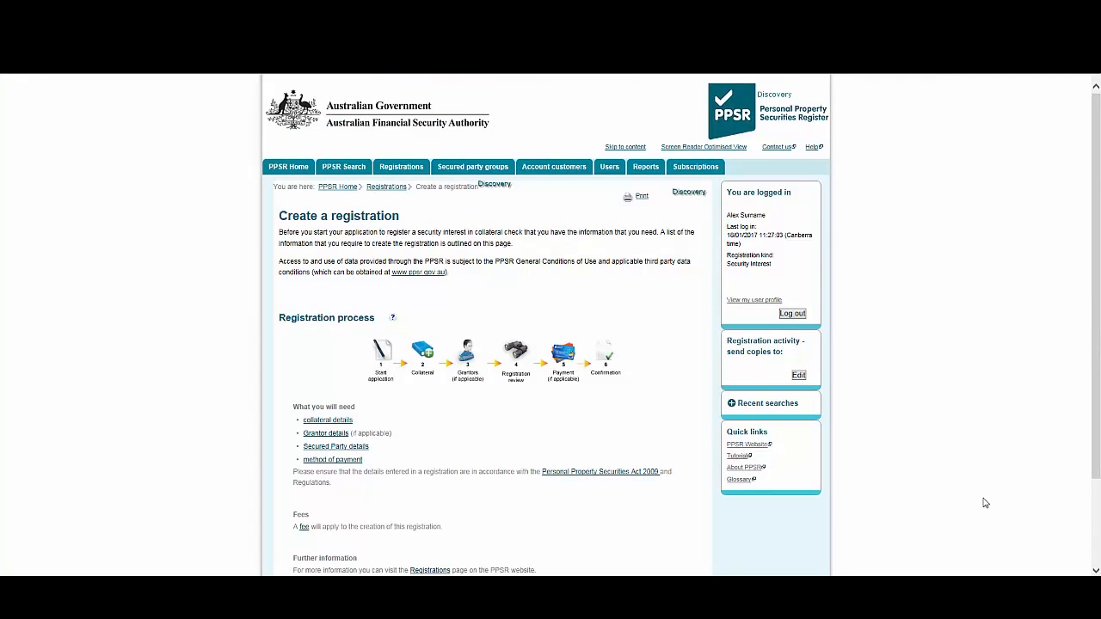
pyautogui.scroll(-3)
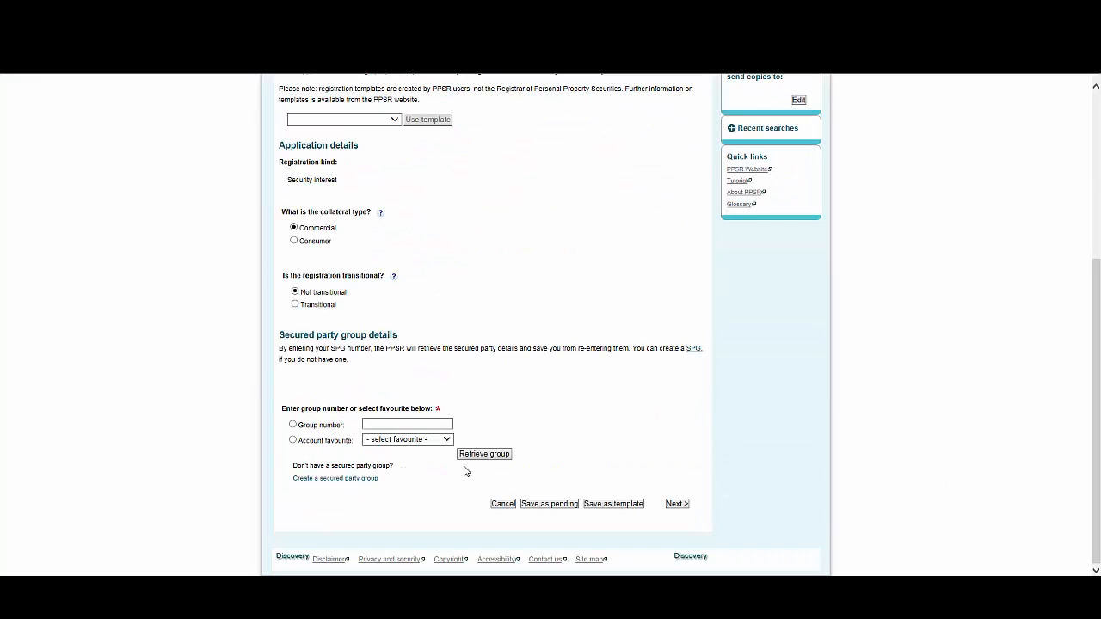
pyautogui.click(292, 441)
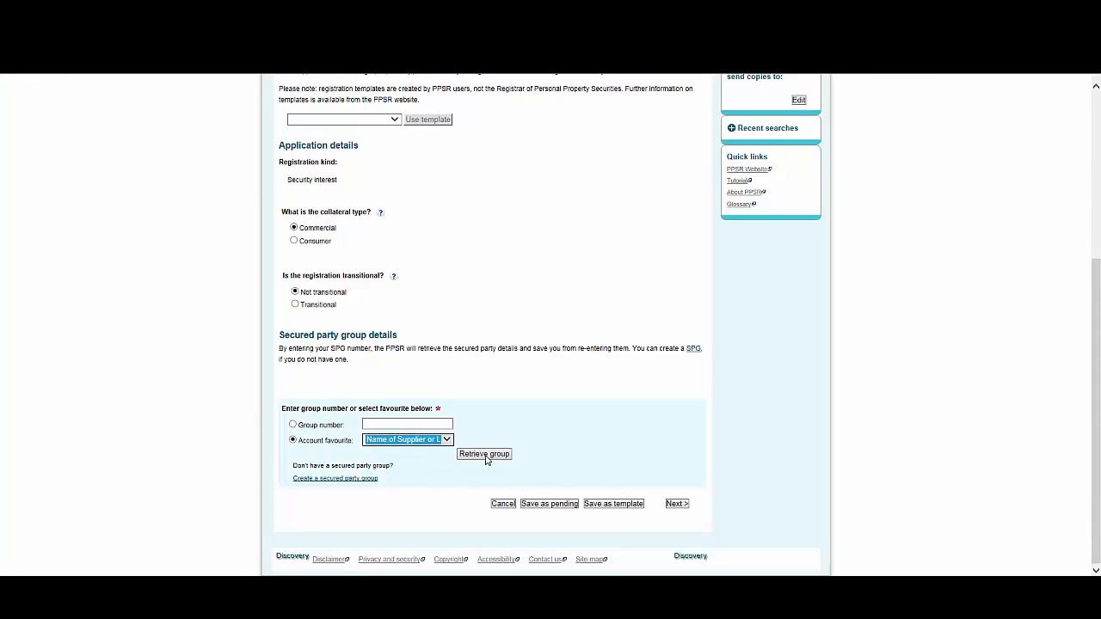
pyautogui.click(483, 454)
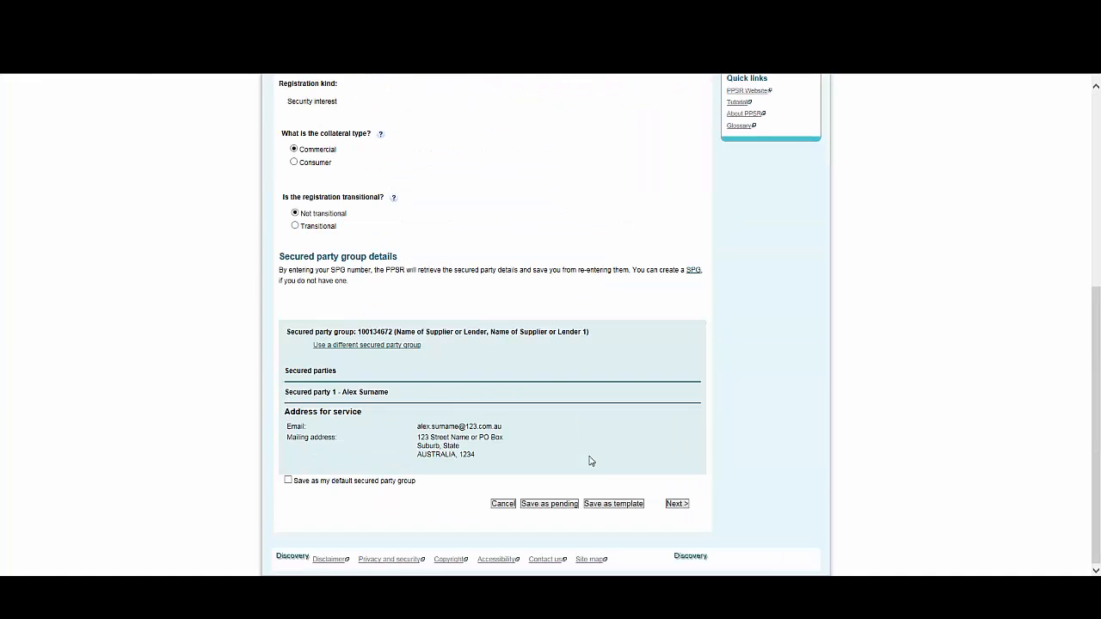
# Select Motor vehicle as the tangible property collateral and choose Save as template.
pyautogui.click(676, 503)
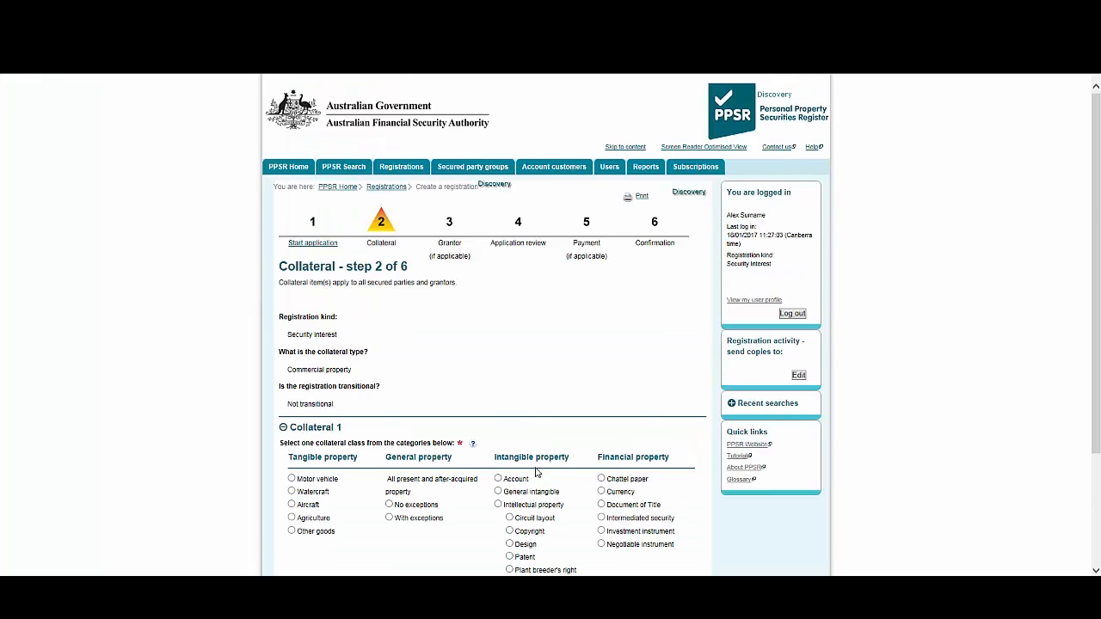
pyautogui.scroll(-3)
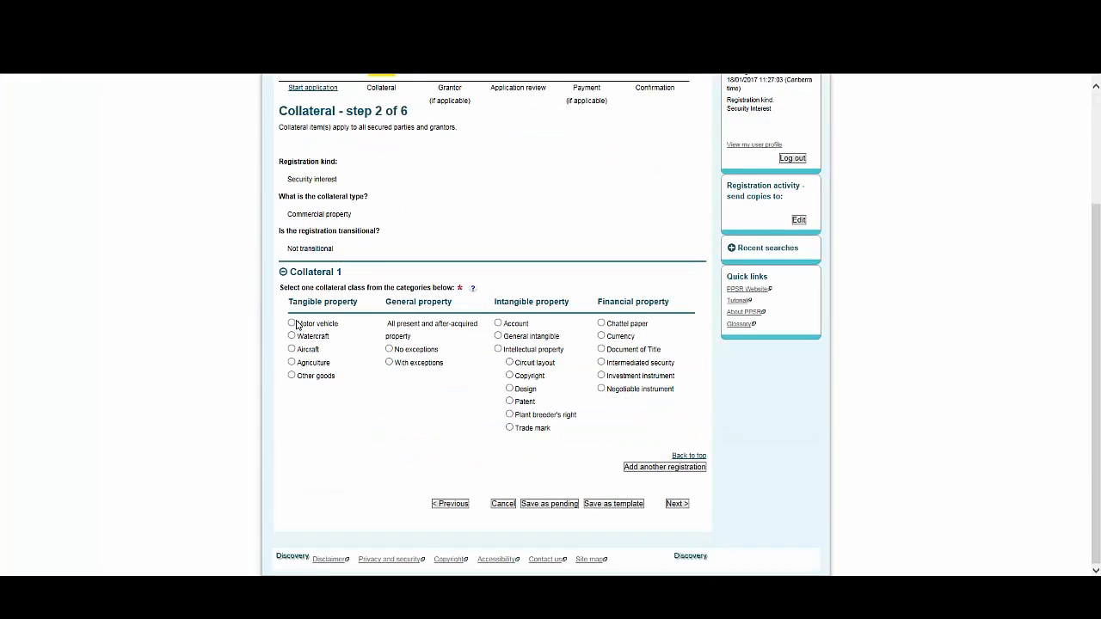
pyautogui.click(293, 323)
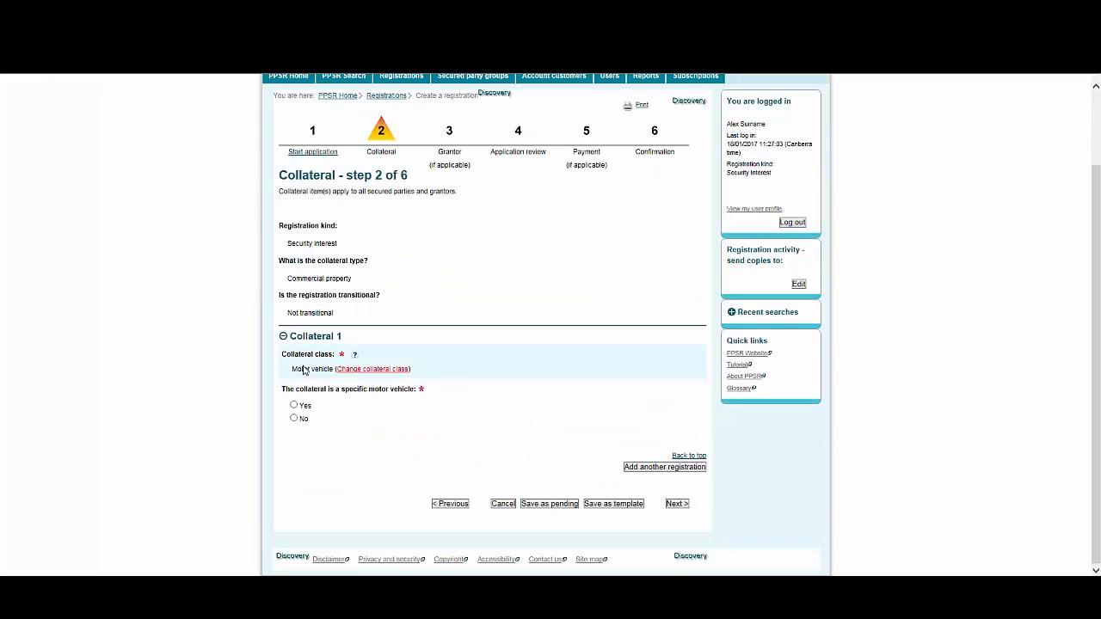
pyautogui.click(612, 502)
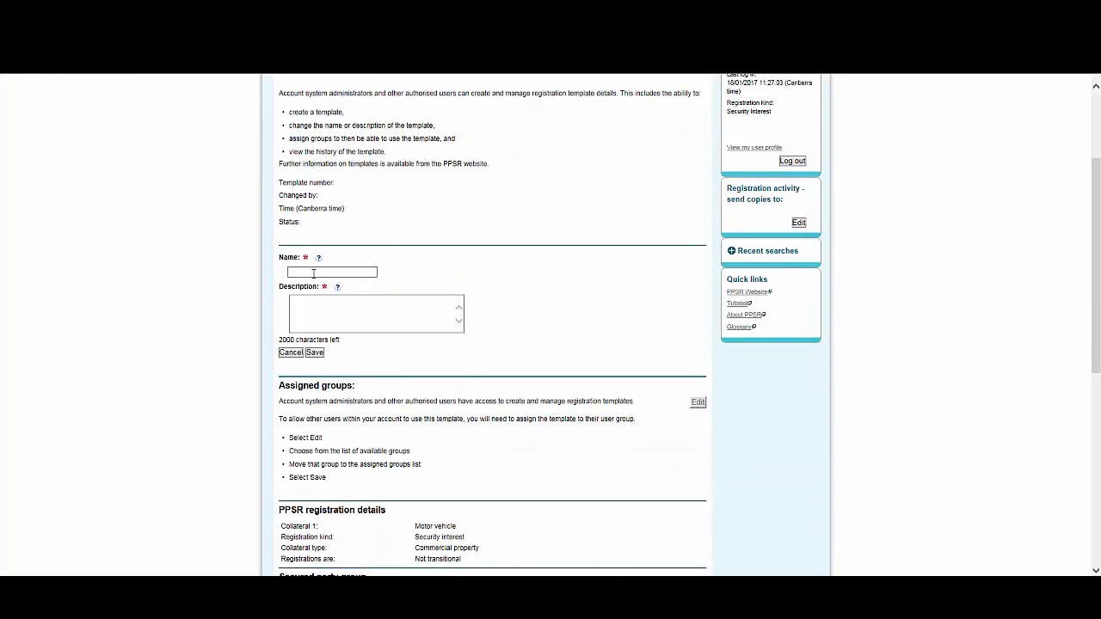
# Name the template Motor Vehicle Template, describe it 'Motor Vehicle template - no grantor', and save as active.
pyautogui.write('Motor')
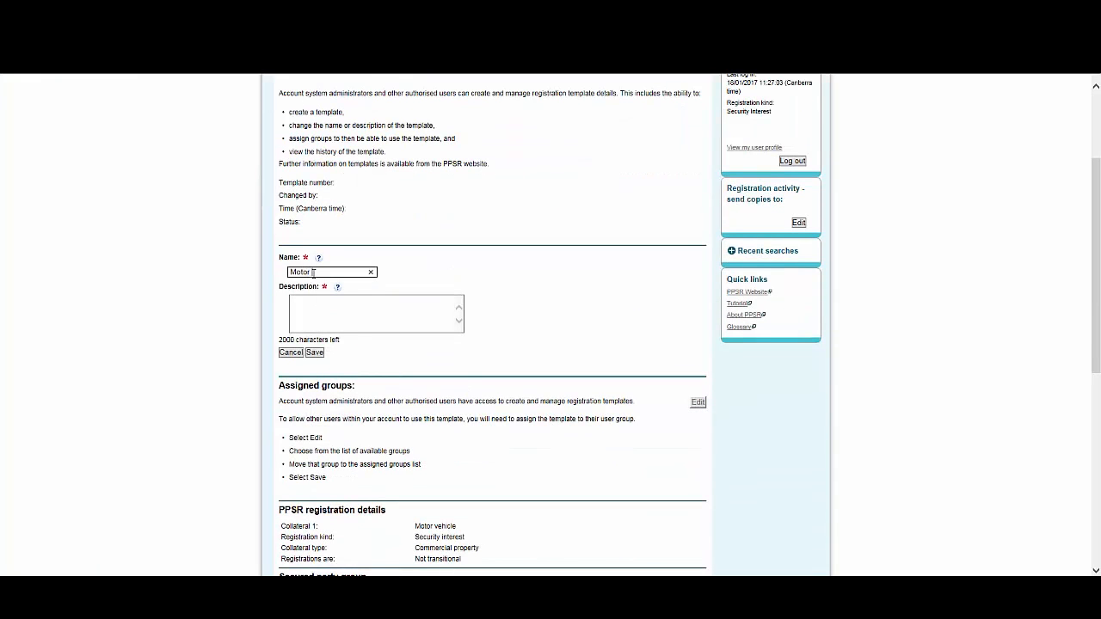
pyautogui.write('Vehicle Template')
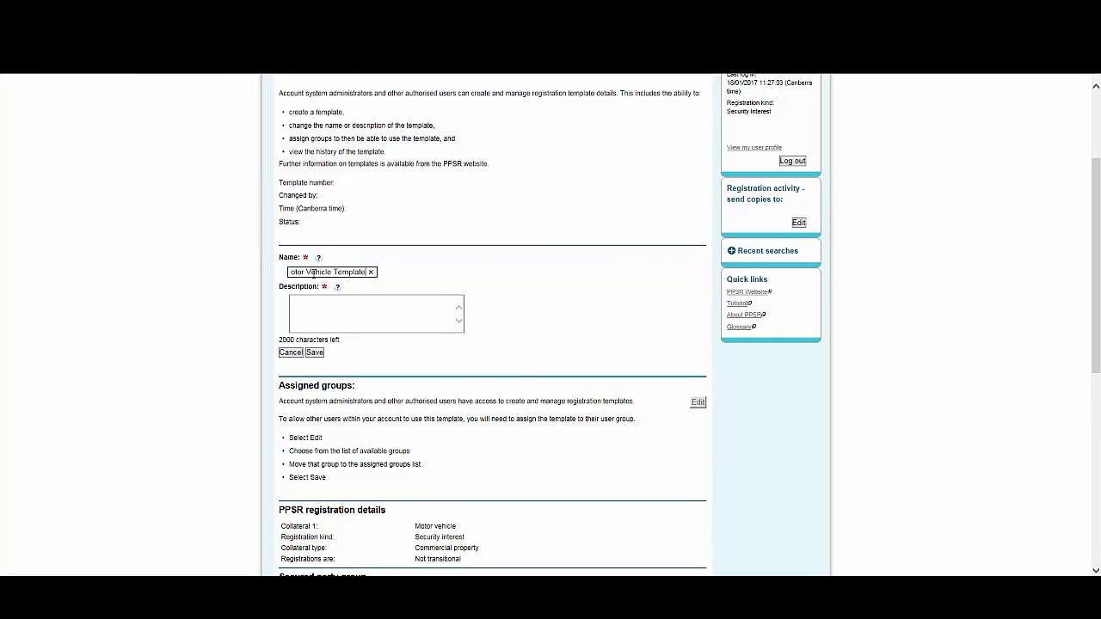
pyautogui.write('M')
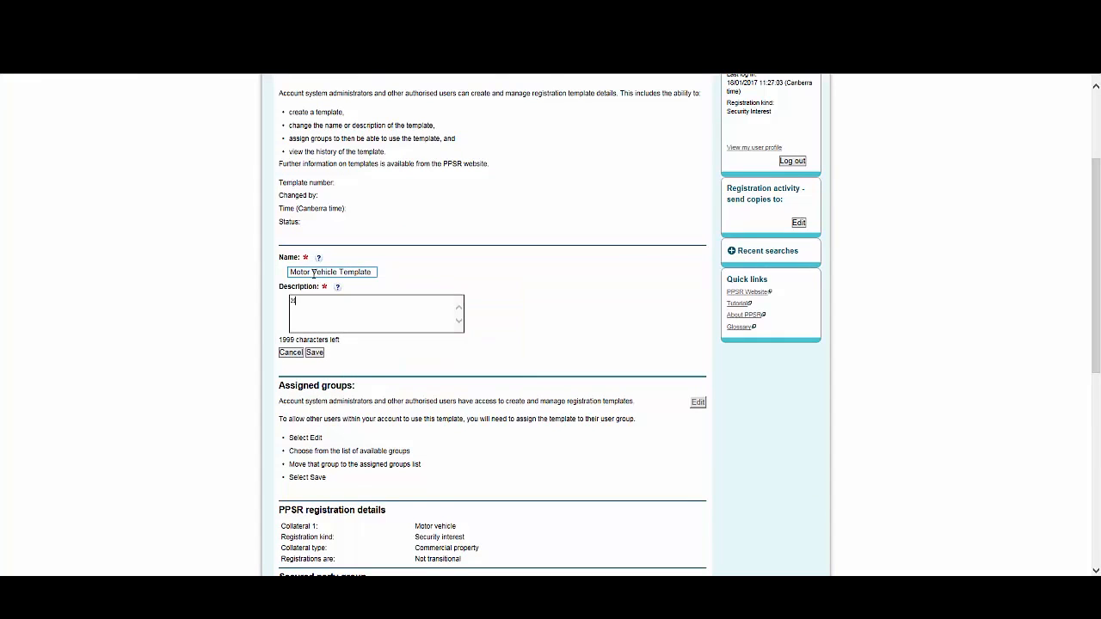
pyautogui.write('Motor Vehicle template - M')
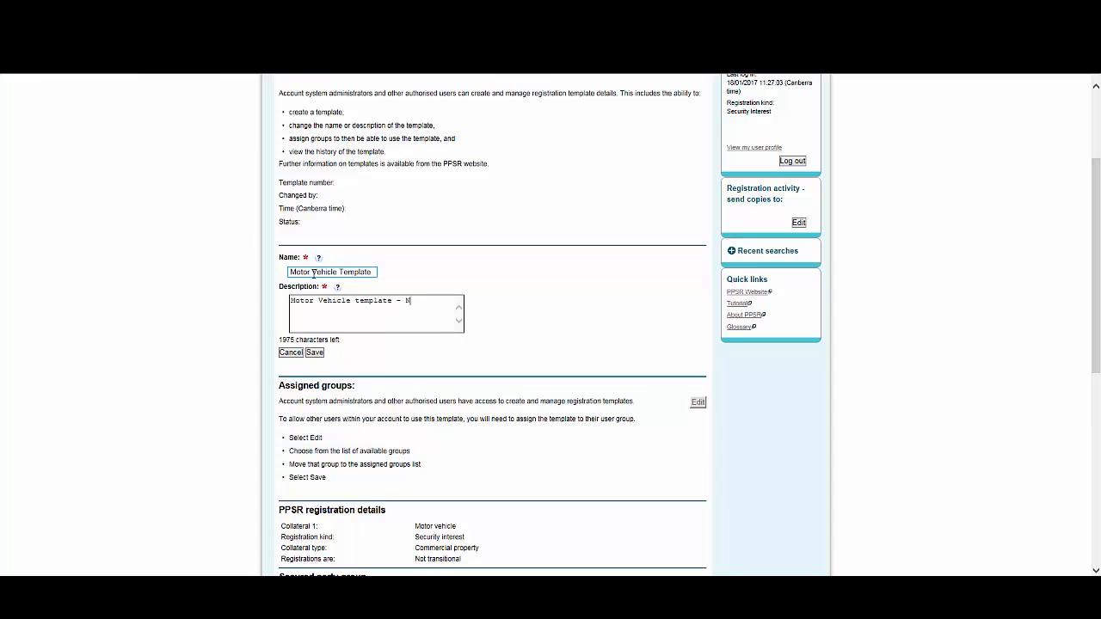
pyautogui.write('no')
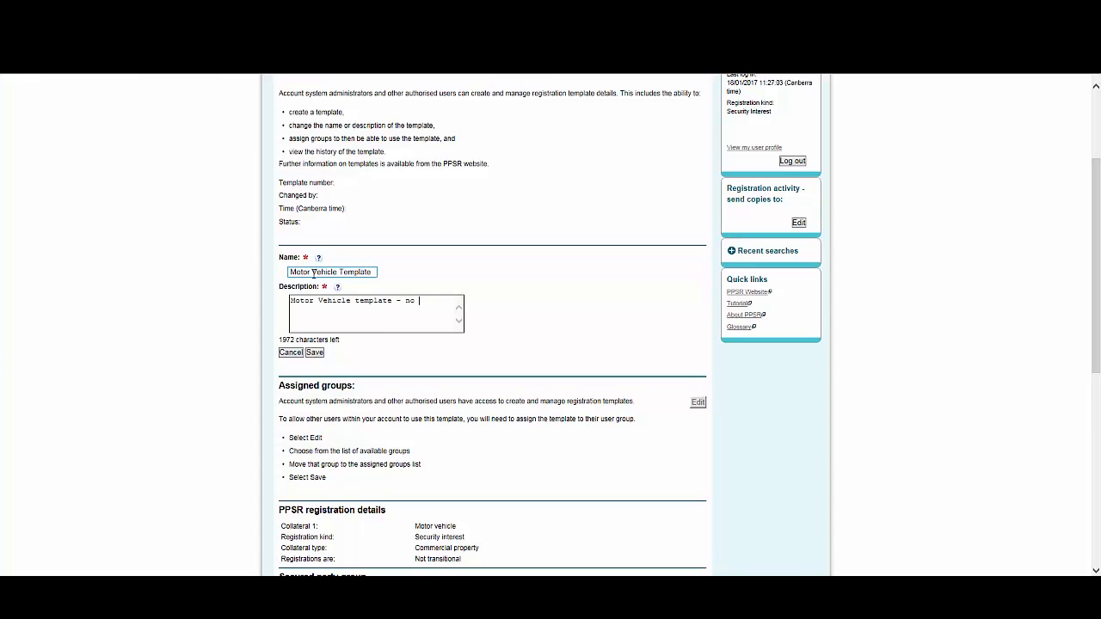
pyautogui.write('grantor')
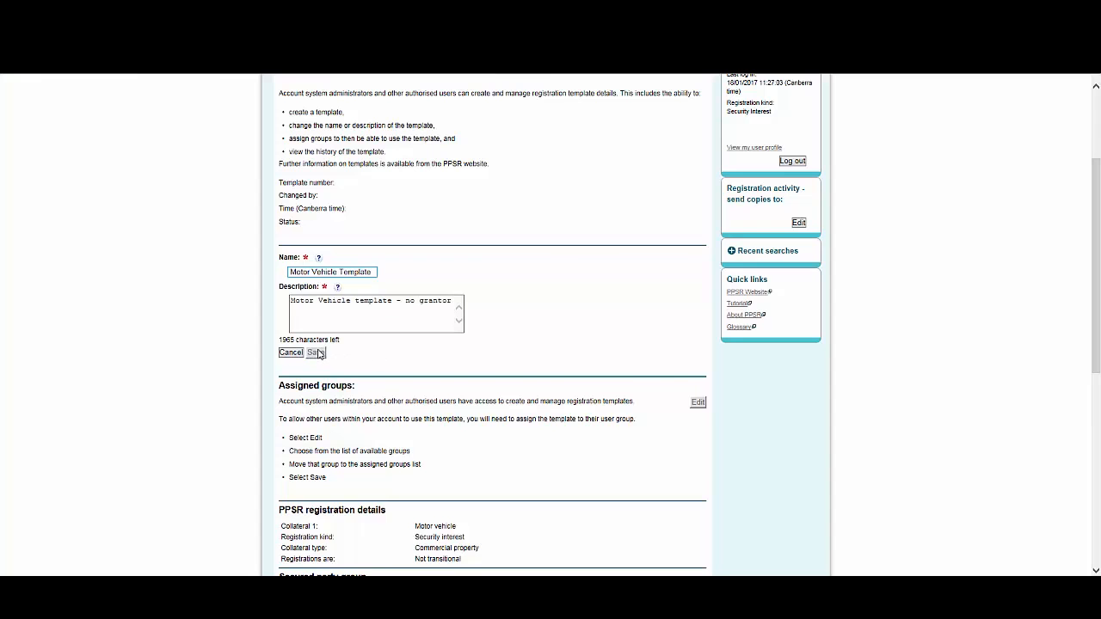
pyautogui.scroll(-3)
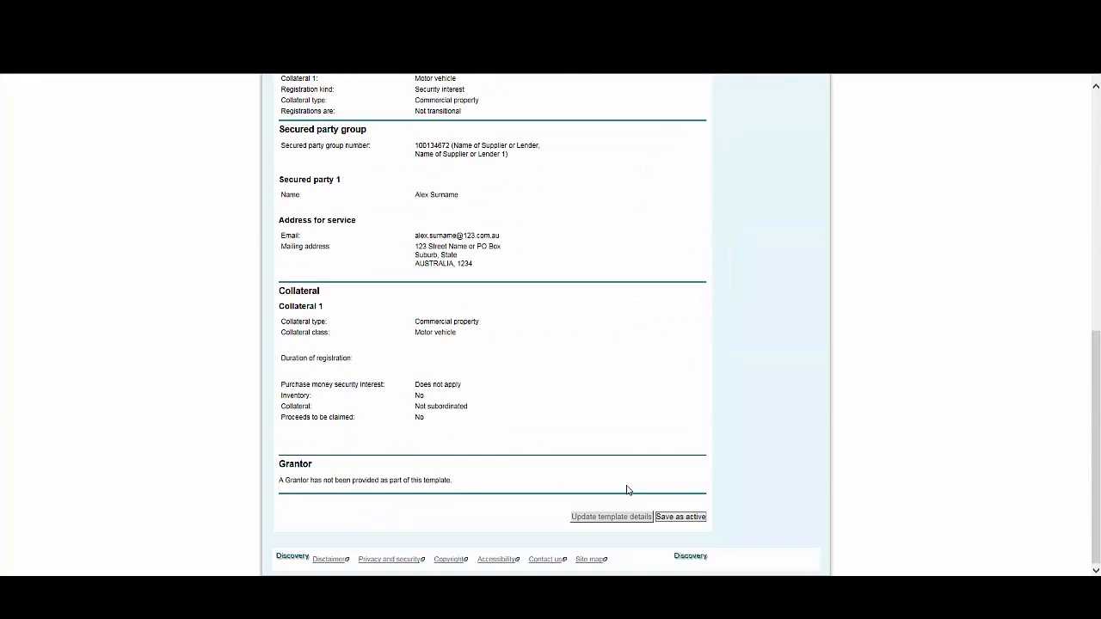
pyautogui.click(680, 516)
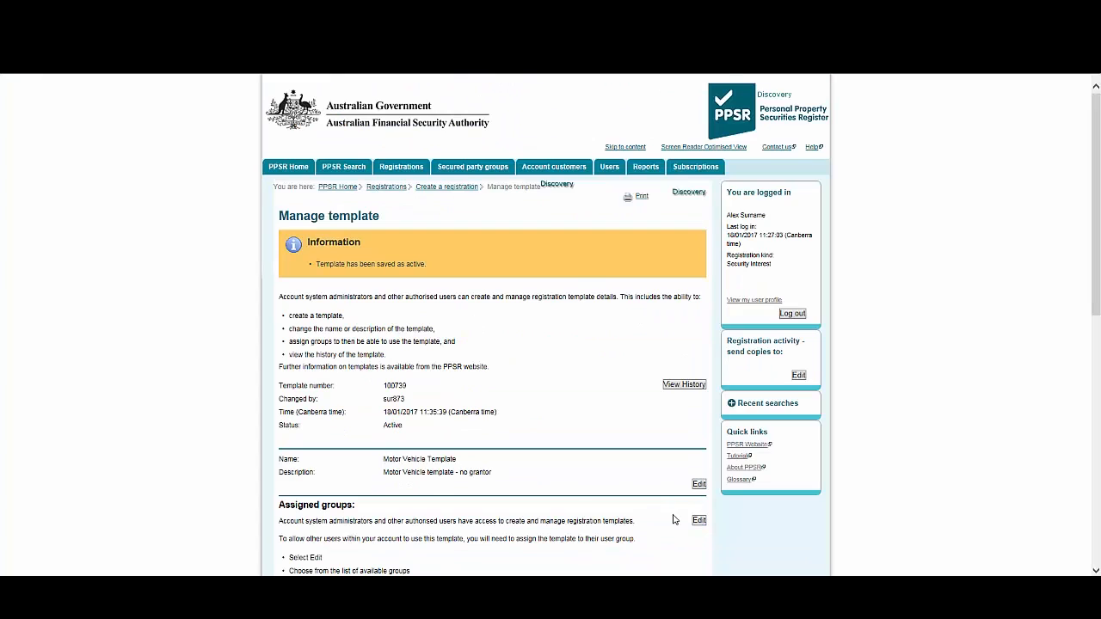